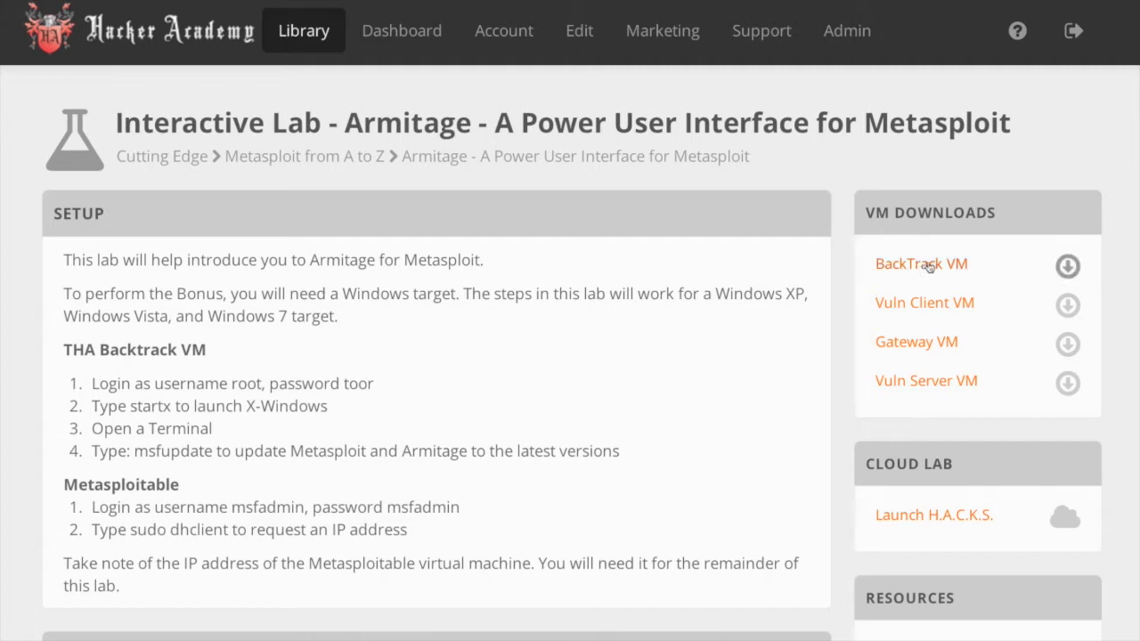
pyautogui.moveTo(869, 275)
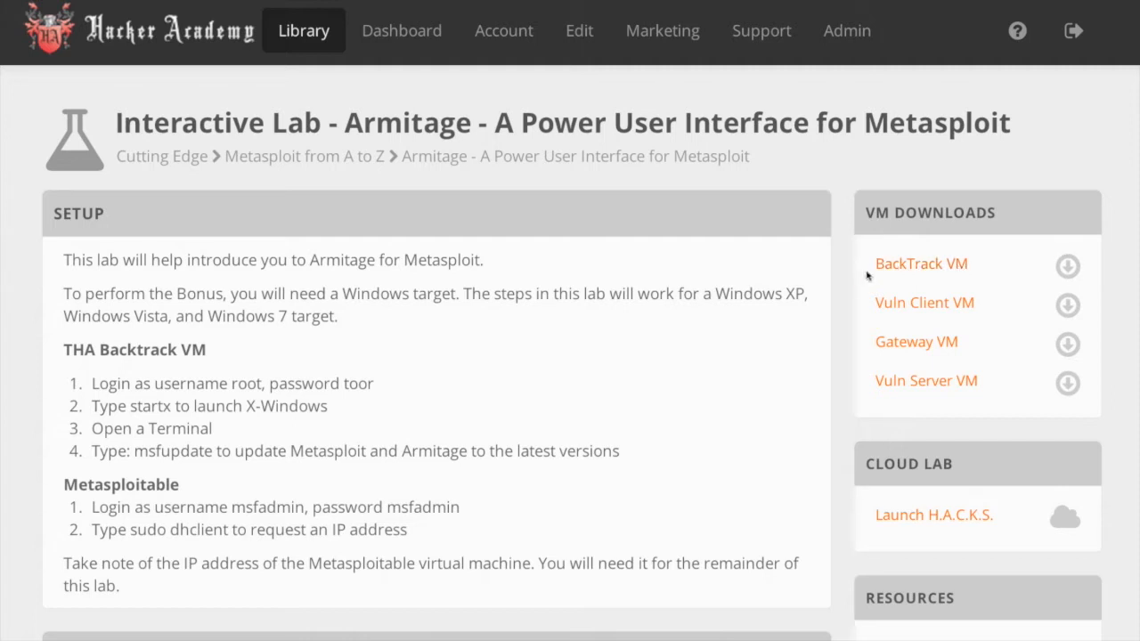
pyautogui.moveTo(933, 515)
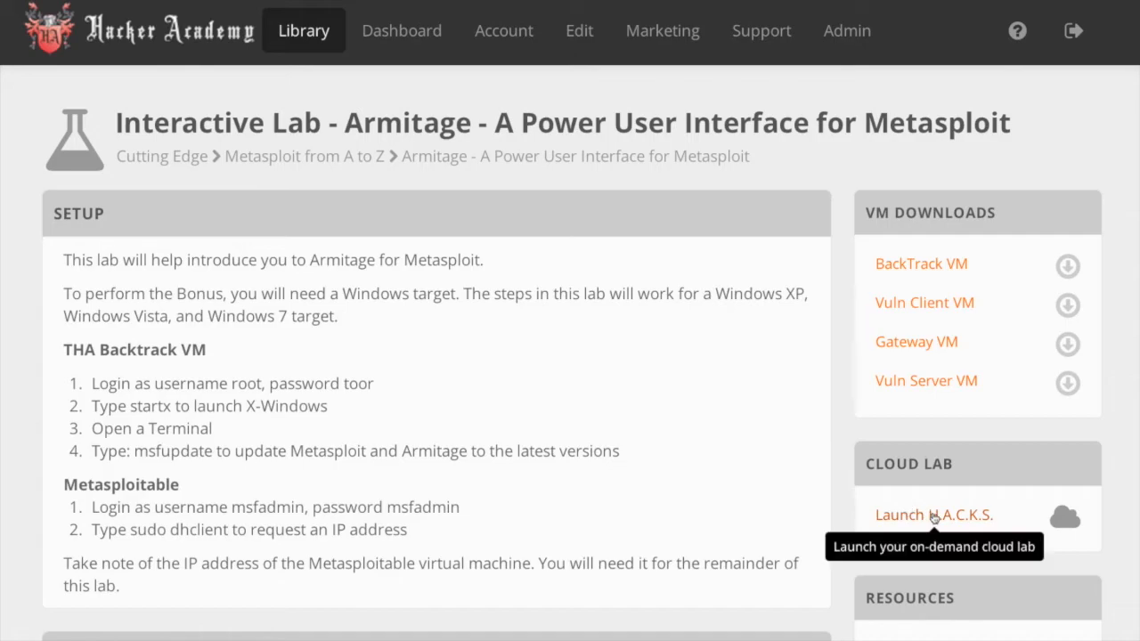
# Launch the H.A.C.K.S. on-demand cloud lab for the Armitage Metasploit lab.
pyautogui.click(934, 515)
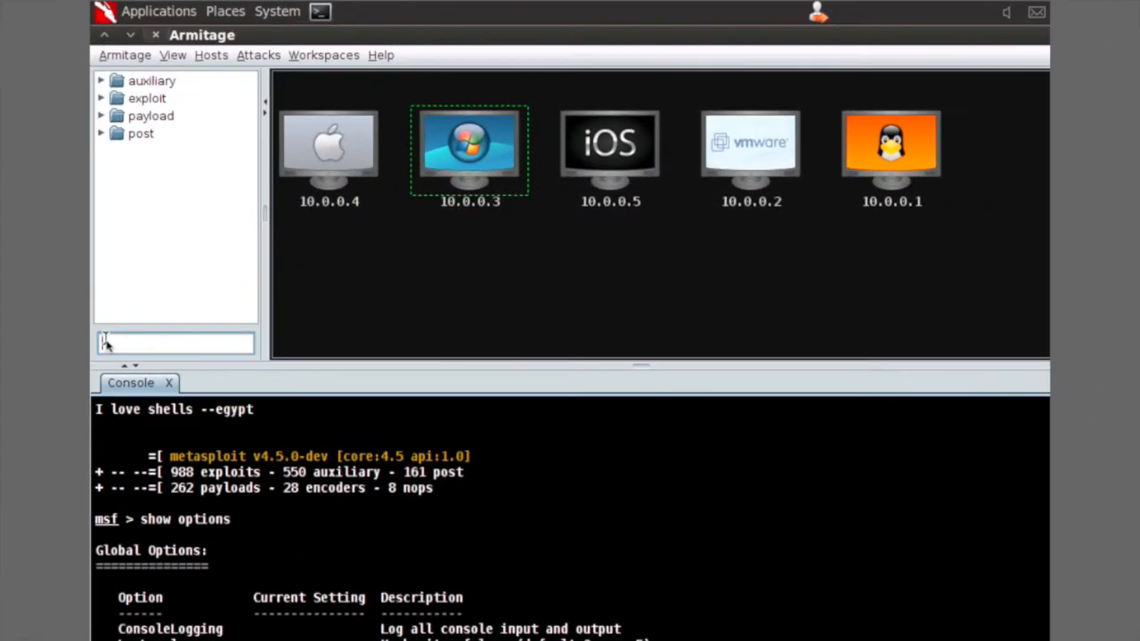
# Filter the Armitage module tree to 'rhino', leaving exploit/multi/browser/java_rhino.
pyautogui.write('rhino')
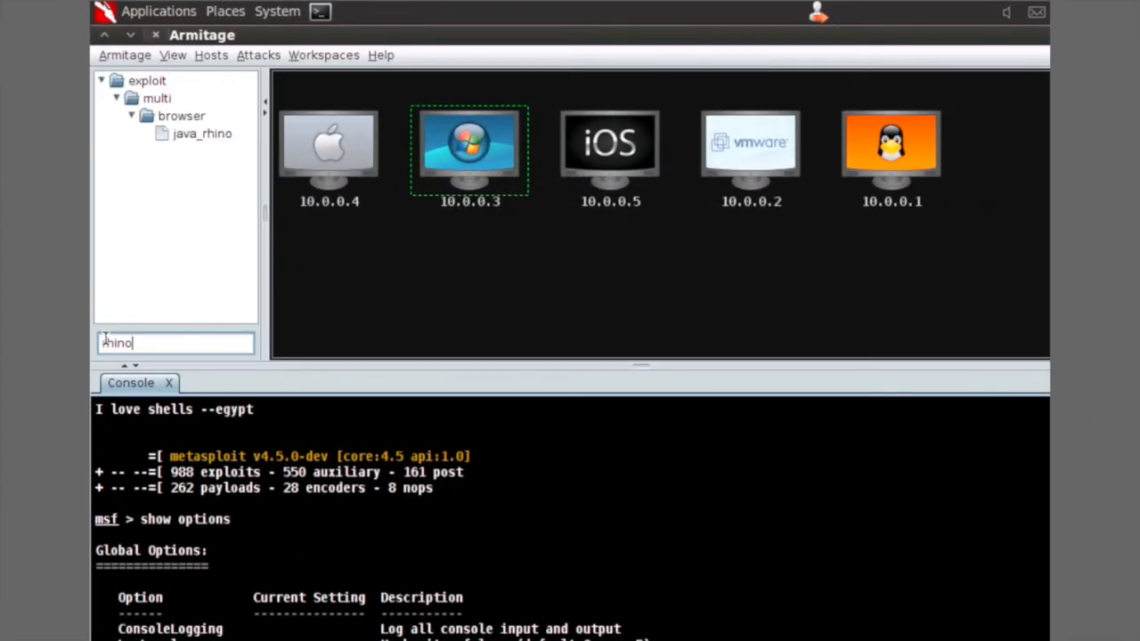